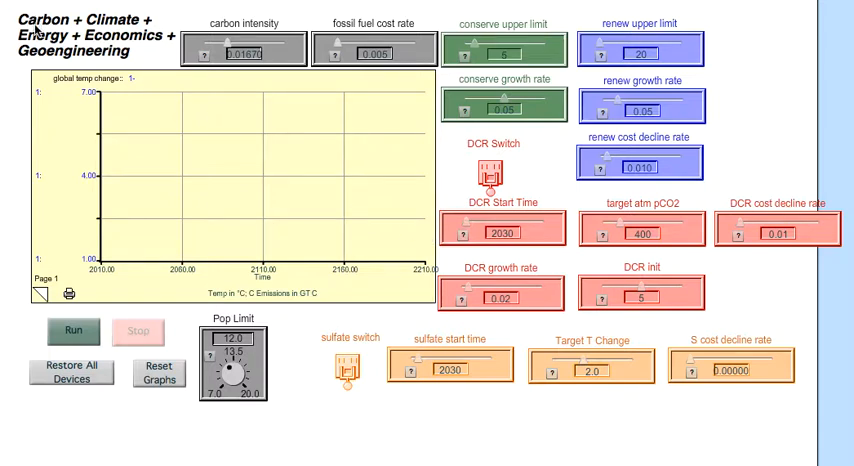
{"action": "mouse_move", "coordinate": [117, 34]}
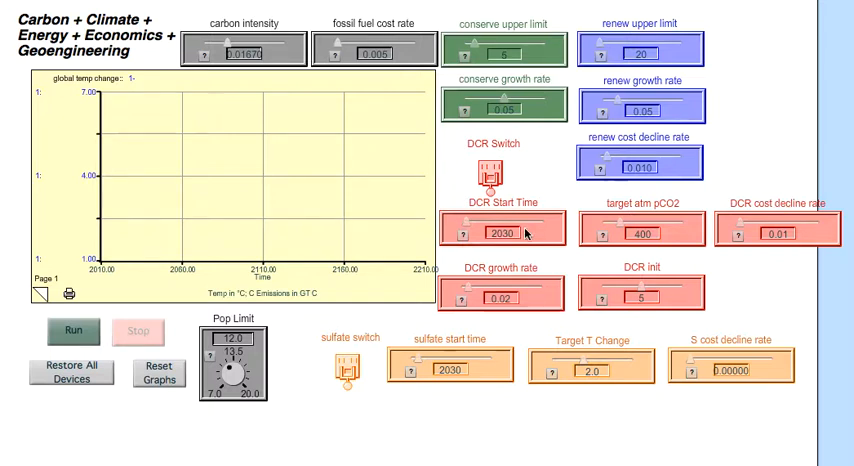
{"action": "mouse_move", "coordinate": [535, 268]}
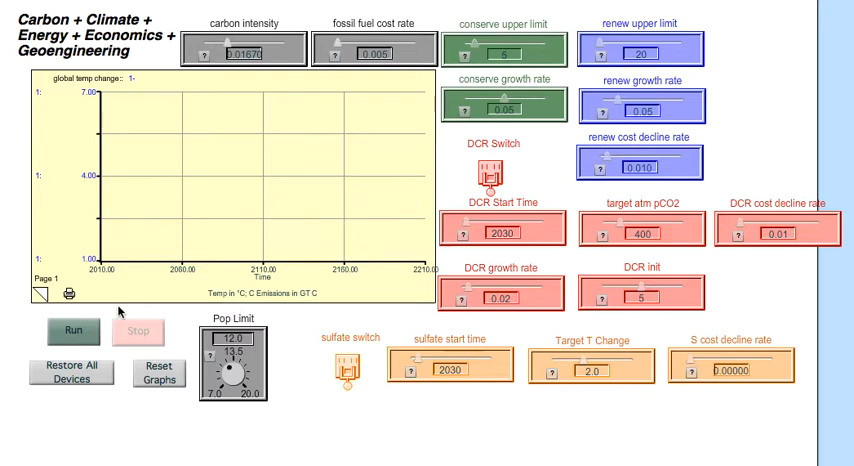
Step: Run the baseline simulation so warming climbs to about 6.5 °C by 2210
{"action": "left_click", "coordinate": [71, 331]}
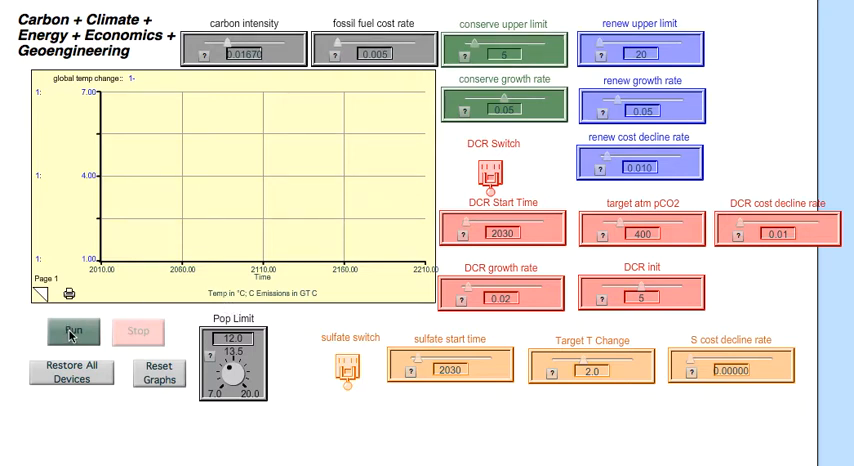
{"action": "left_click", "coordinate": [70, 330]}
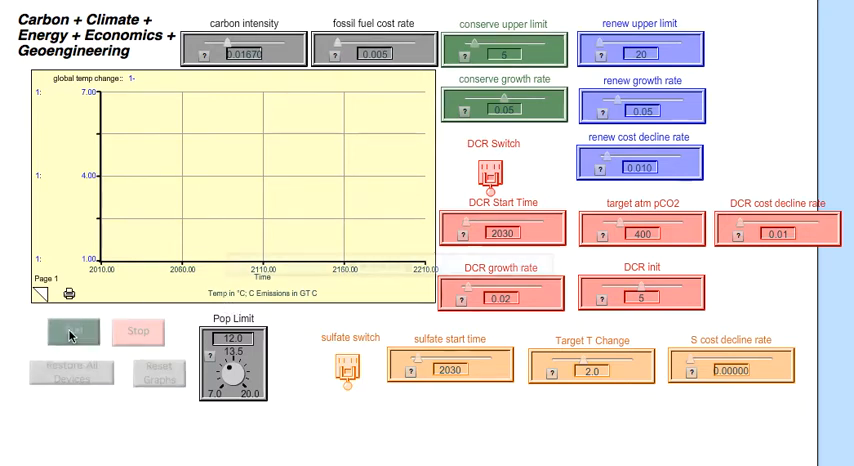
{"action": "left_click", "coordinate": [70, 331]}
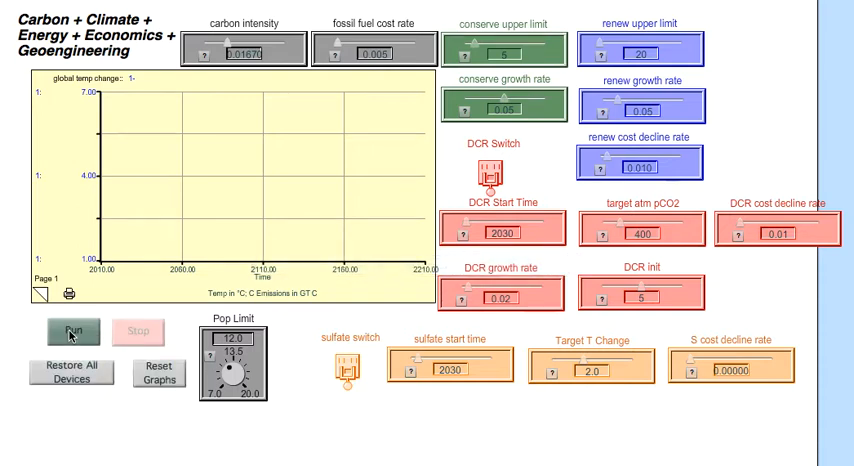
{"action": "left_click", "coordinate": [72, 331]}
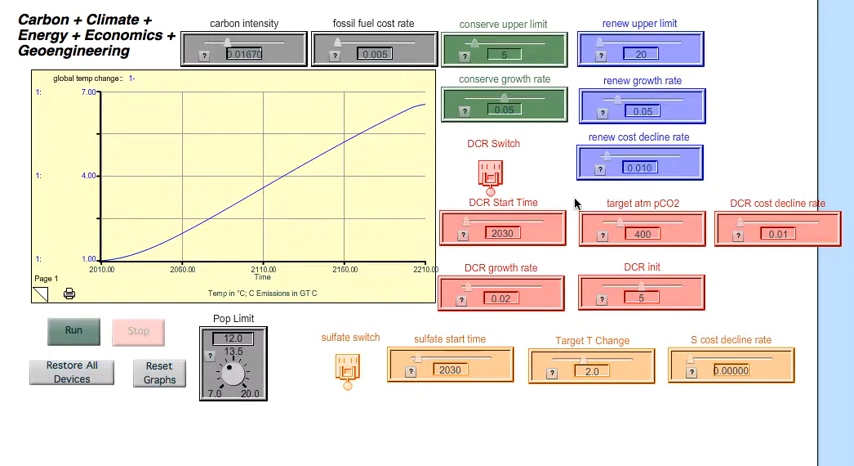
{"action": "mouse_move", "coordinate": [475, 192]}
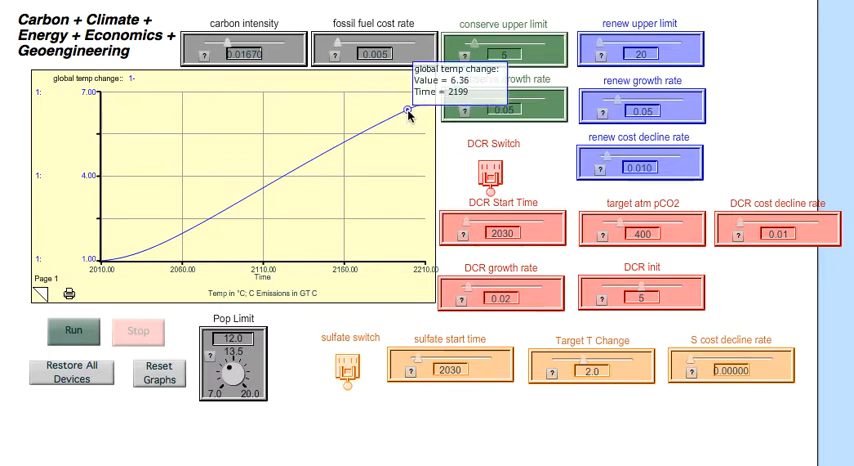
{"action": "mouse_move", "coordinate": [421, 109]}
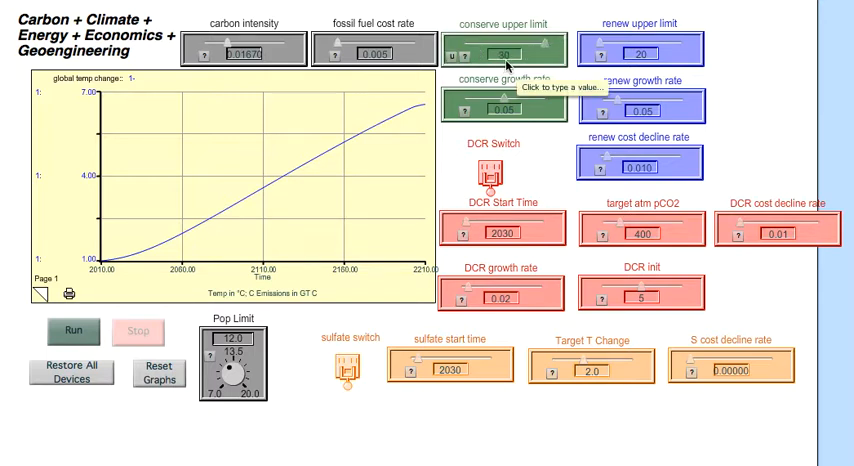
{"action": "mouse_move", "coordinate": [497, 65]}
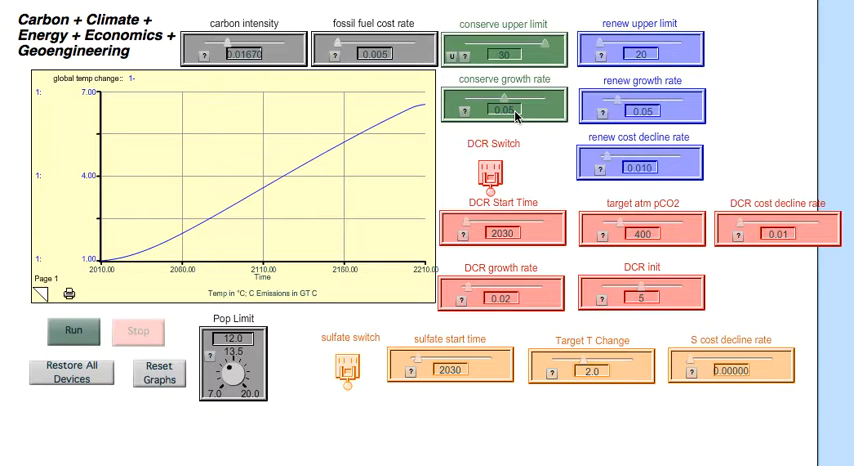
{"action": "mouse_move", "coordinate": [116, 250]}
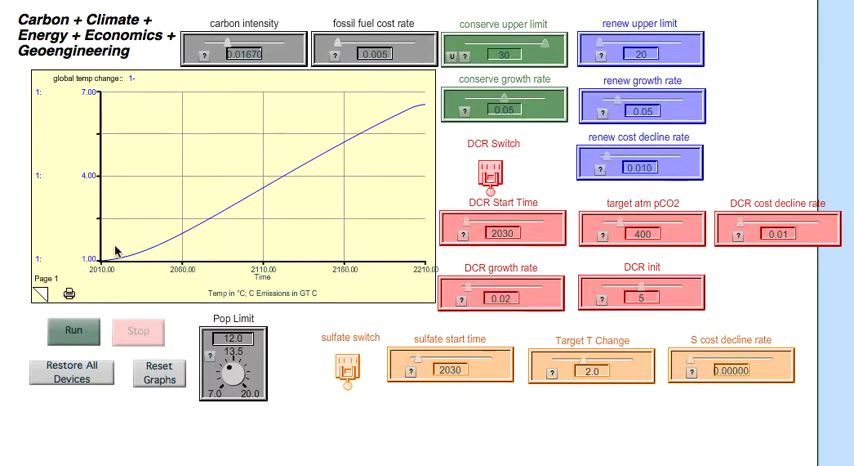
Step: Run the scenario with the conservation upper limit raised to 30
{"action": "left_click", "coordinate": [72, 334]}
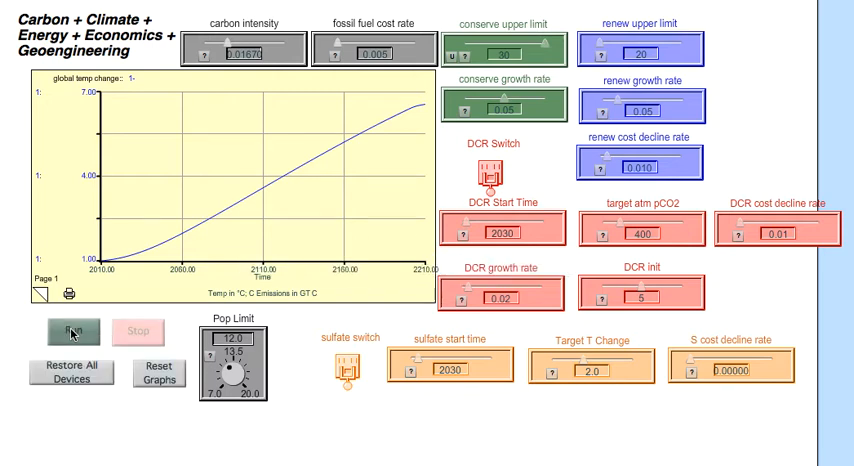
{"action": "left_click", "coordinate": [71, 331]}
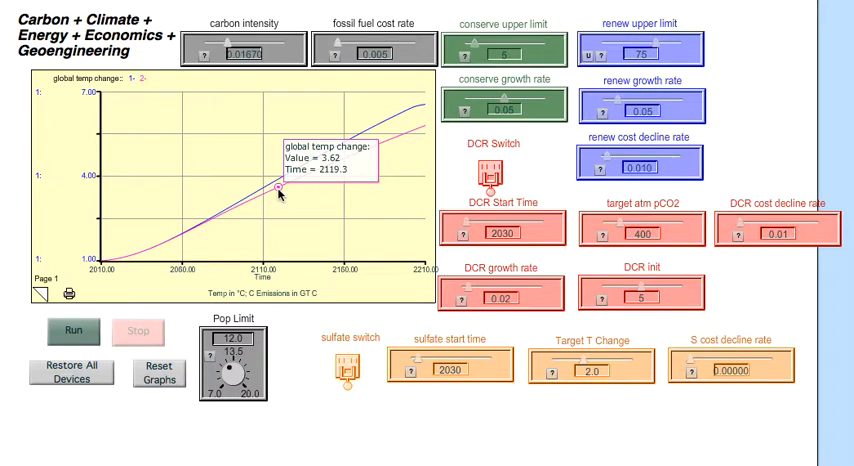
Step: Run the renewables scenario with conservation at 6 and renewables upper limit 75
{"action": "left_click", "coordinate": [71, 331]}
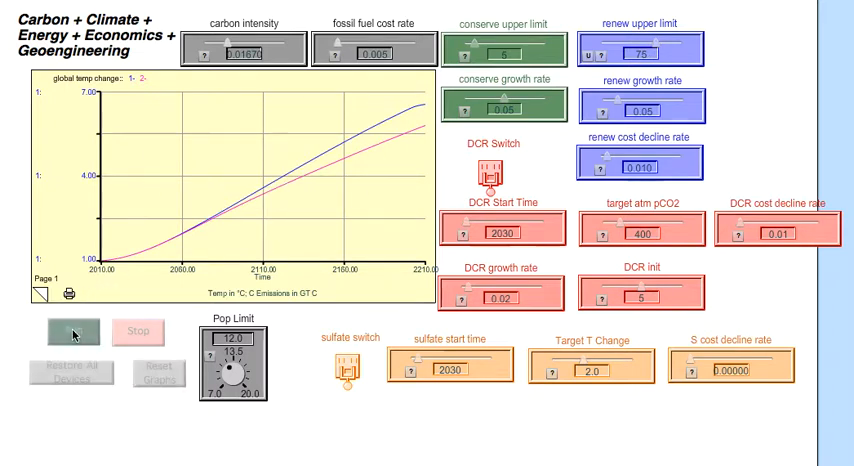
{"action": "left_click", "coordinate": [72, 331]}
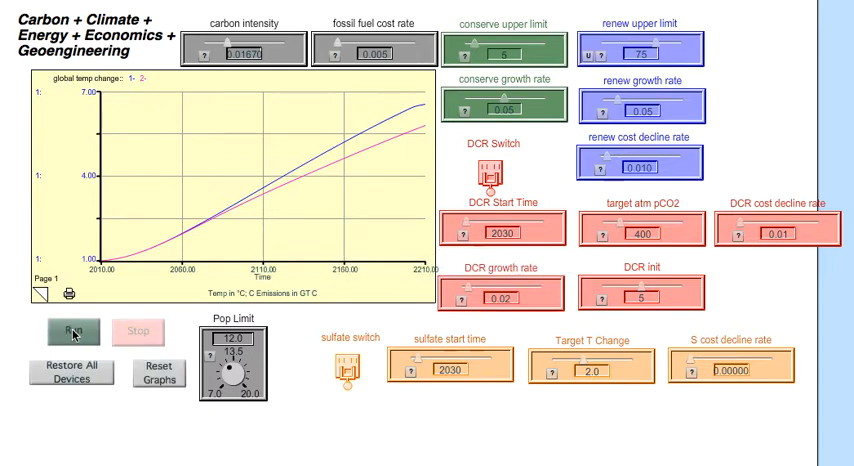
{"action": "left_click", "coordinate": [71, 331]}
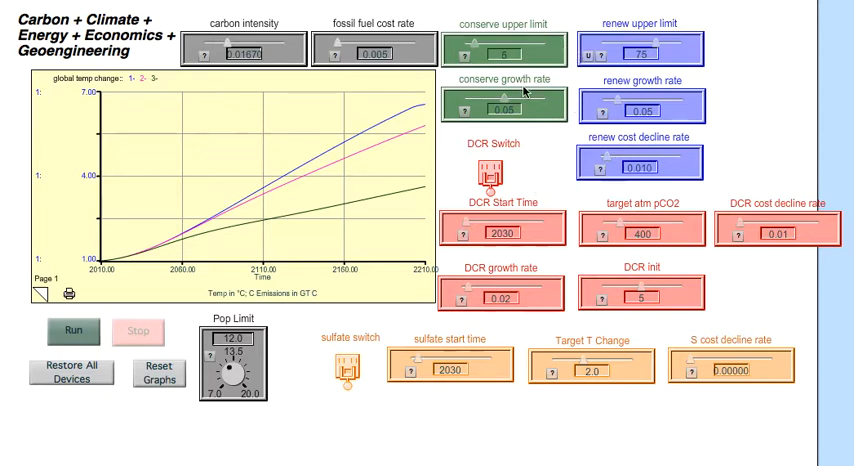
{"action": "mouse_move", "coordinate": [608, 171]}
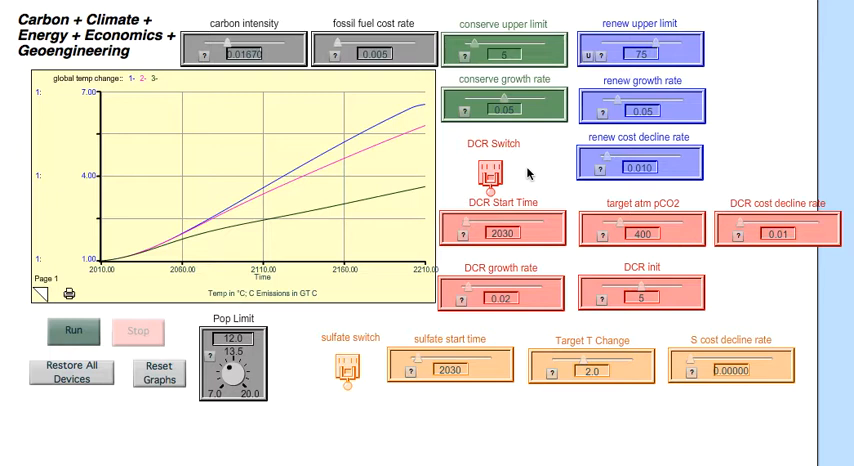
{"action": "mouse_move", "coordinate": [510, 175]}
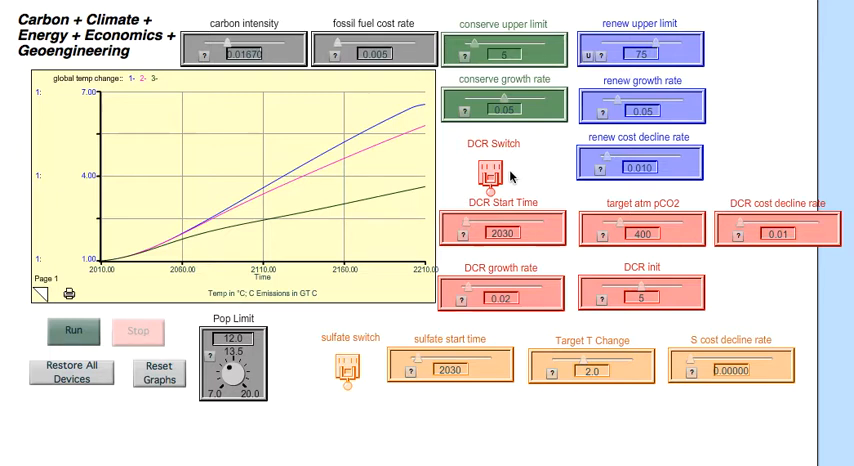
{"action": "mouse_move", "coordinate": [280, 253]}
{"action": "type", "text": "20"}
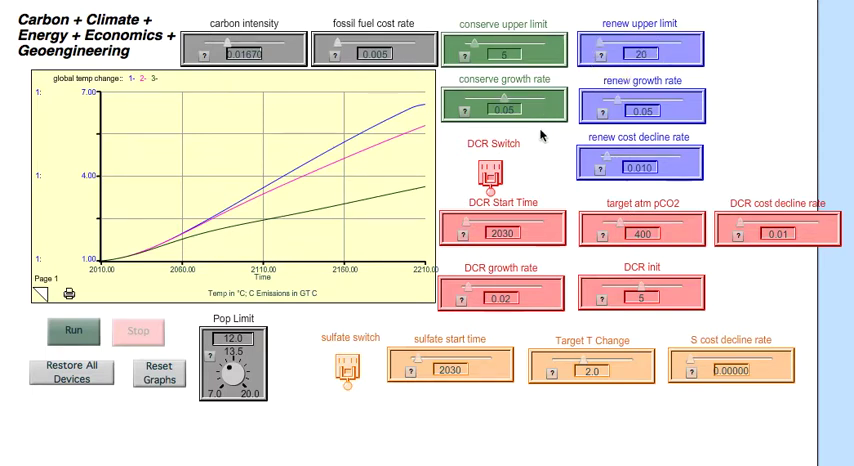
Step: Flip the direct carbon removal switch after resetting renewables upper limit to 20
{"action": "left_click", "coordinate": [489, 175]}
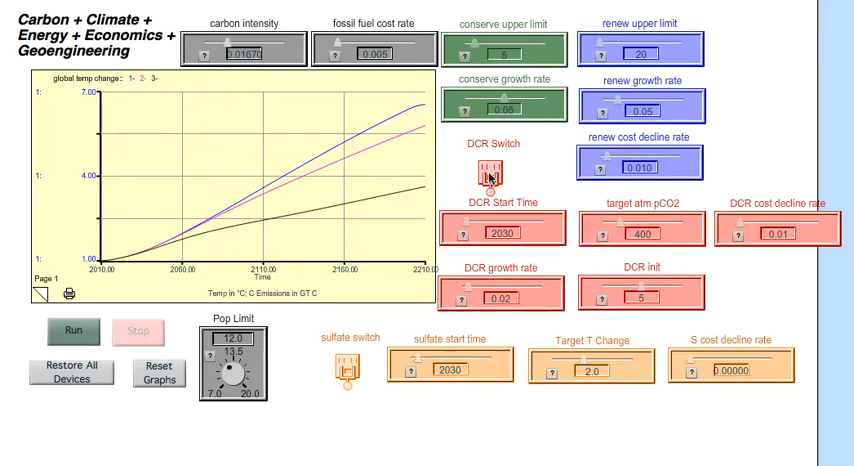
Step: Switch carbon removal on and set target atmospheric pCO2 to 450
{"action": "left_click", "coordinate": [485, 172]}
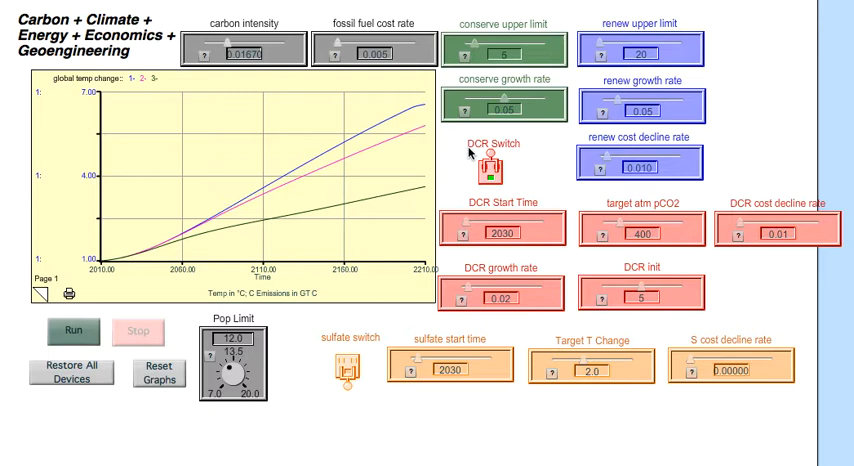
{"action": "mouse_move", "coordinate": [477, 155]}
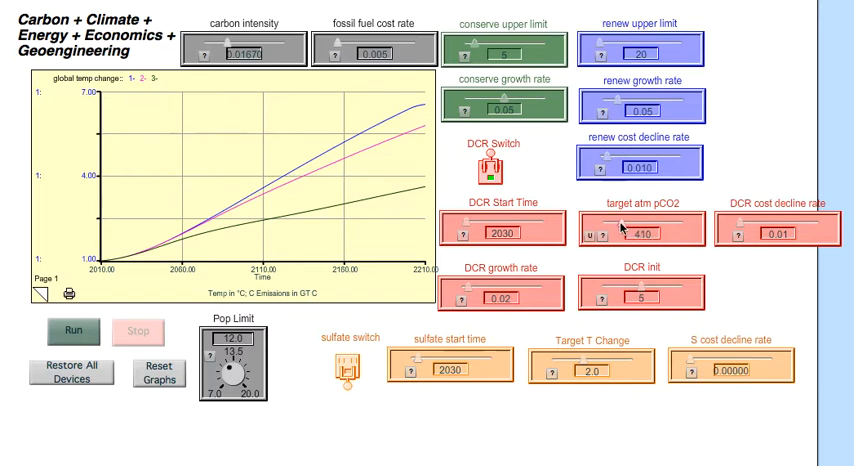
{"action": "left_click", "coordinate": [601, 233]}
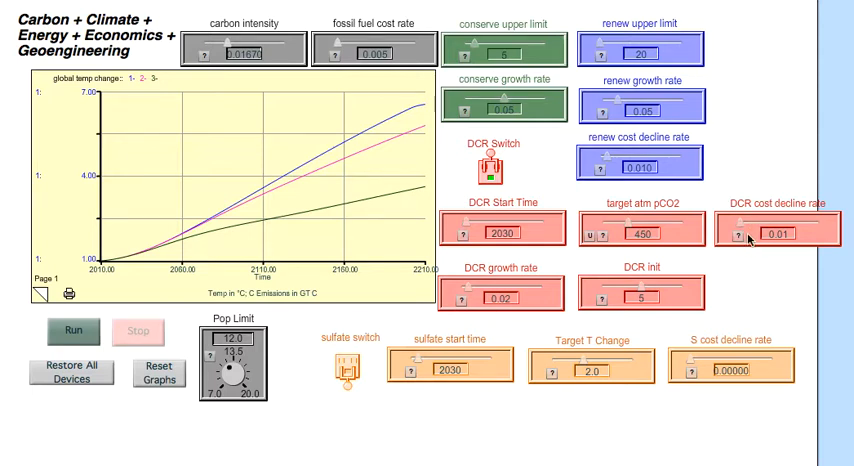
{"action": "mouse_move", "coordinate": [751, 238]}
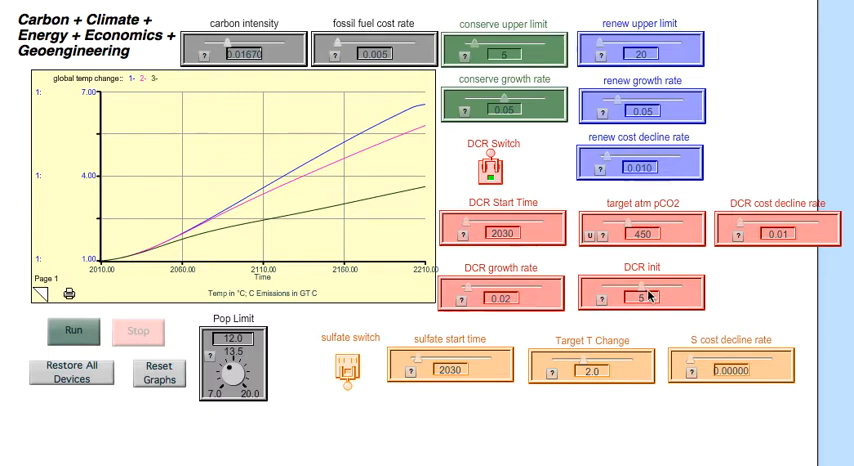
{"action": "mouse_move", "coordinate": [651, 298]}
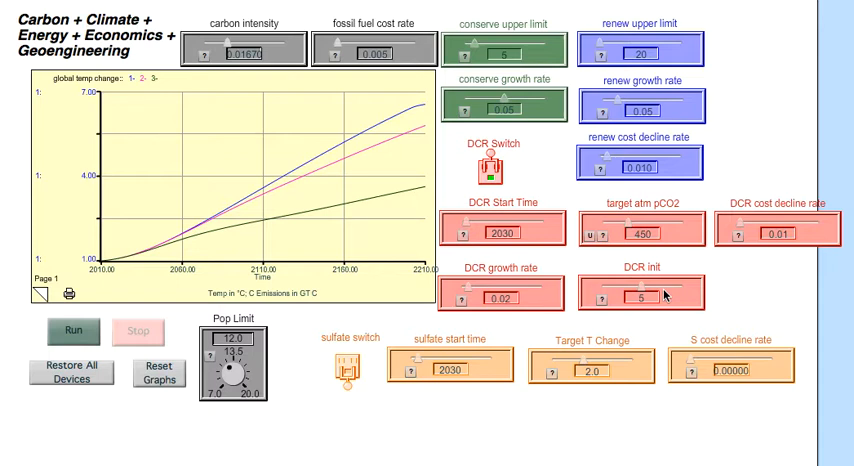
{"action": "left_click", "coordinate": [70, 331]}
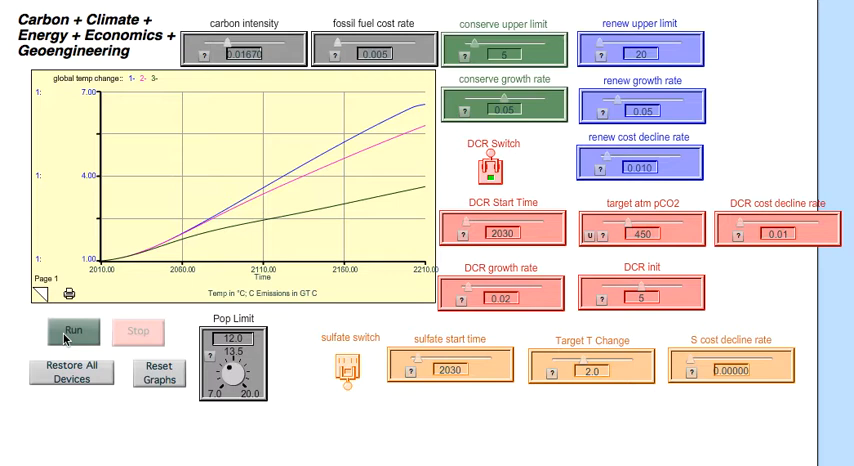
Step: Run the carbon-removal scenario, adding a fourth curve leveling near 2 °C
{"action": "left_click", "coordinate": [72, 331]}
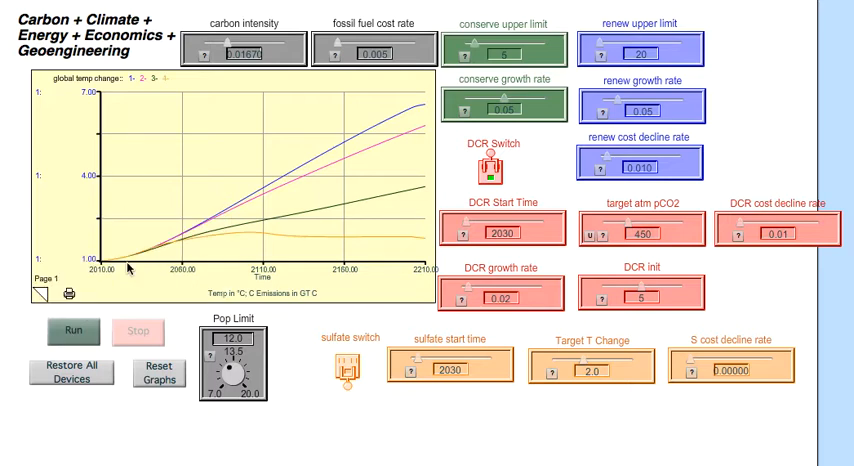
{"action": "mouse_move", "coordinate": [273, 233]}
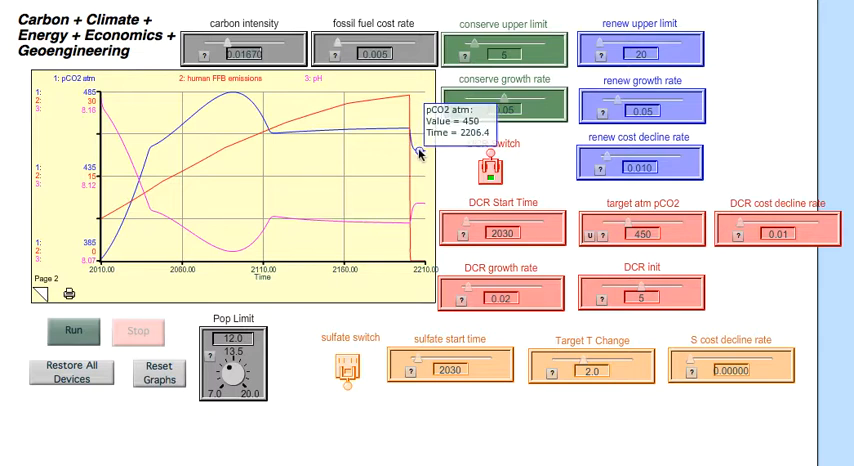
{"action": "mouse_move", "coordinate": [410, 173]}
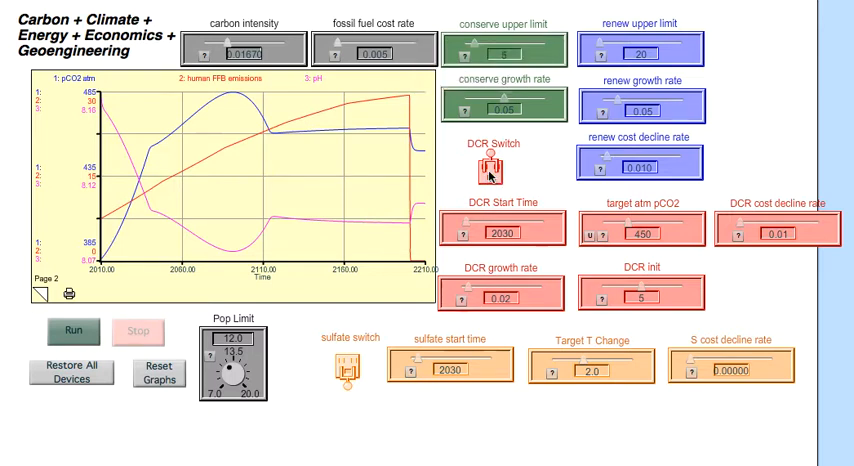
Step: Switch direct carbon removal back off after checking pCO2 holds near 450
{"action": "left_click", "coordinate": [489, 168]}
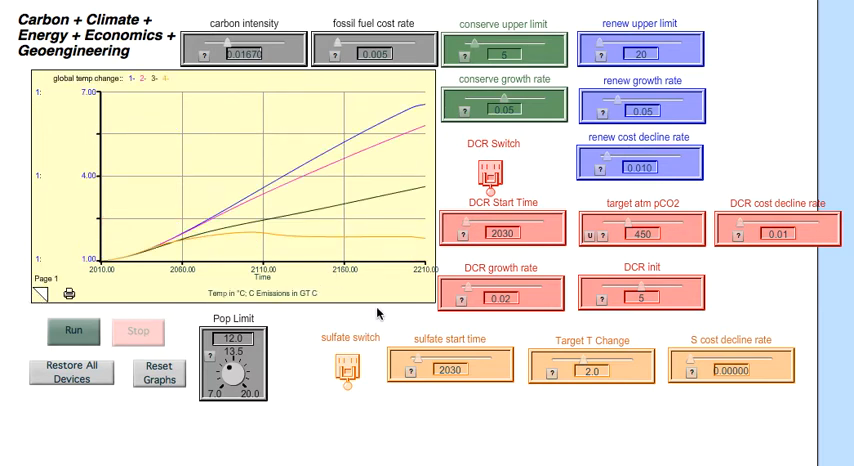
Step: Switch sulfate geoengineering on with start time 2030 and target change 2.0
{"action": "left_click", "coordinate": [344, 392]}
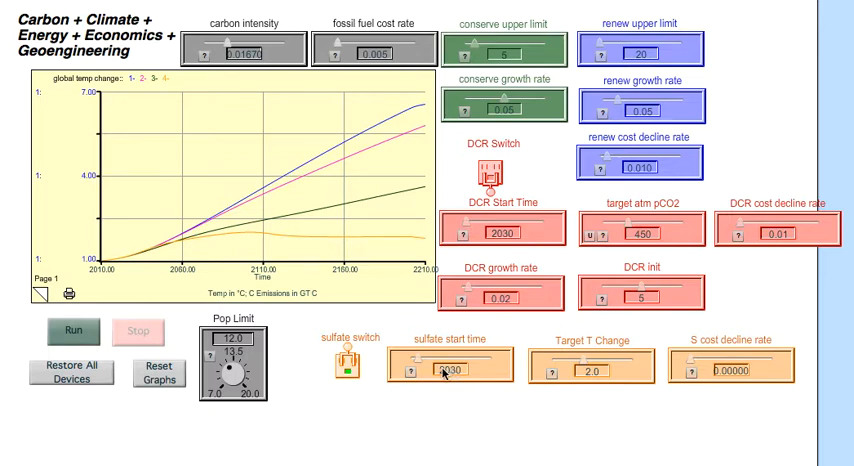
{"action": "left_click", "coordinate": [452, 371]}
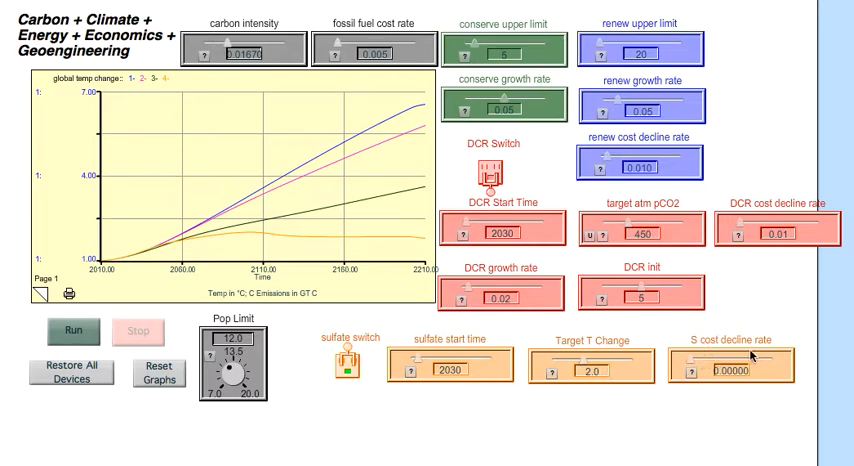
{"action": "mouse_move", "coordinate": [692, 365]}
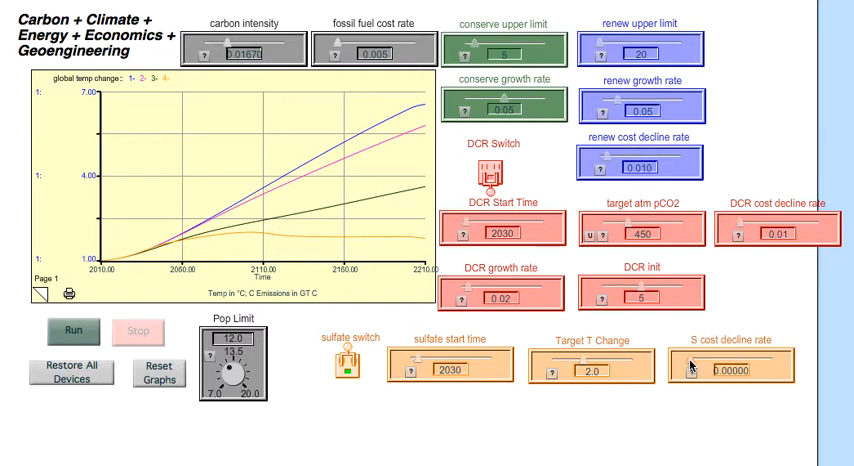
{"action": "mouse_move", "coordinate": [629, 416]}
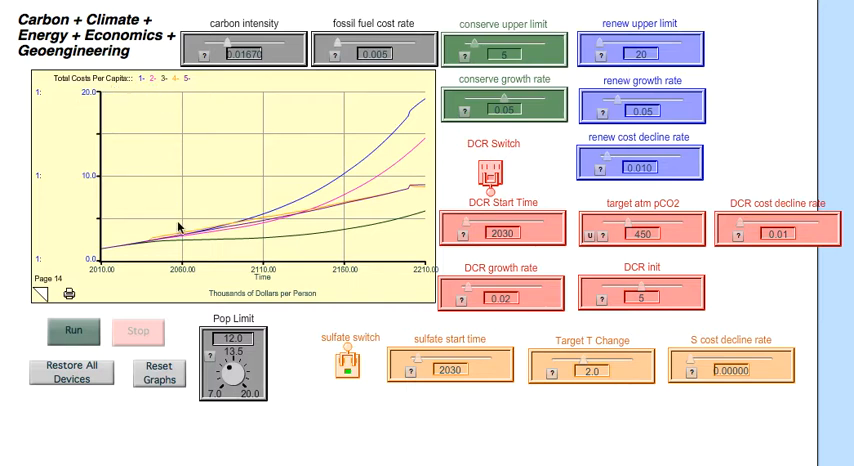
{"action": "mouse_move", "coordinate": [196, 167]}
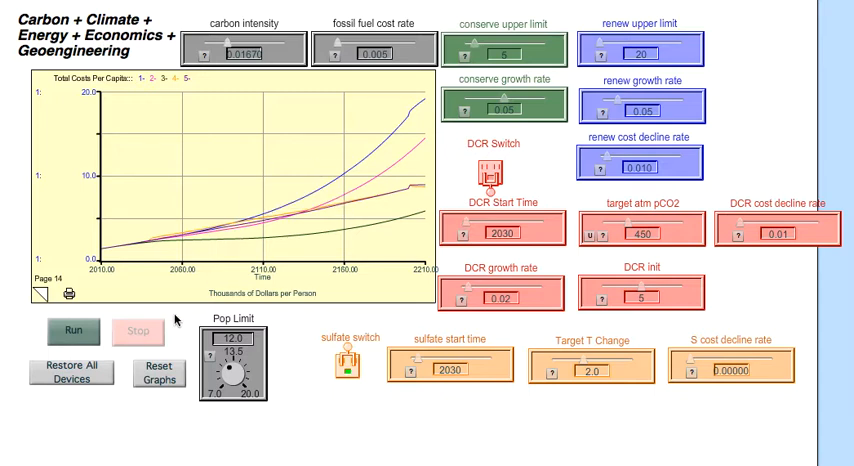
Step: Restore all controls to defaults and clear the per-capita cost graph
{"action": "left_click", "coordinate": [158, 377]}
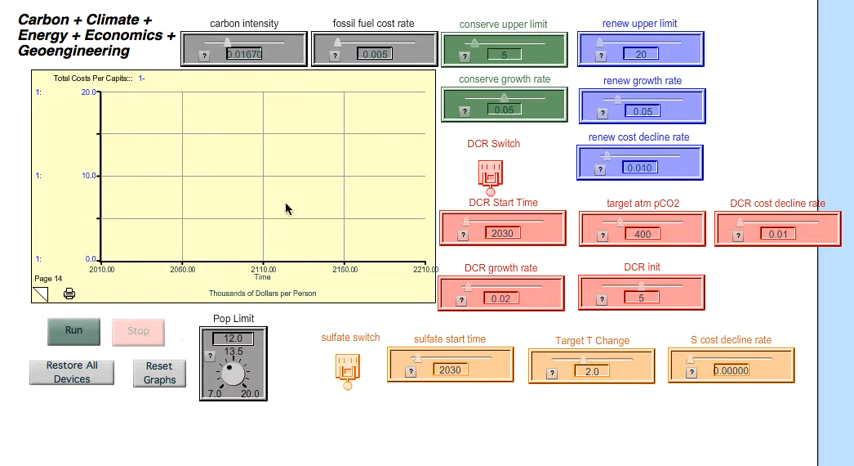
{"action": "mouse_move", "coordinate": [530, 155]}
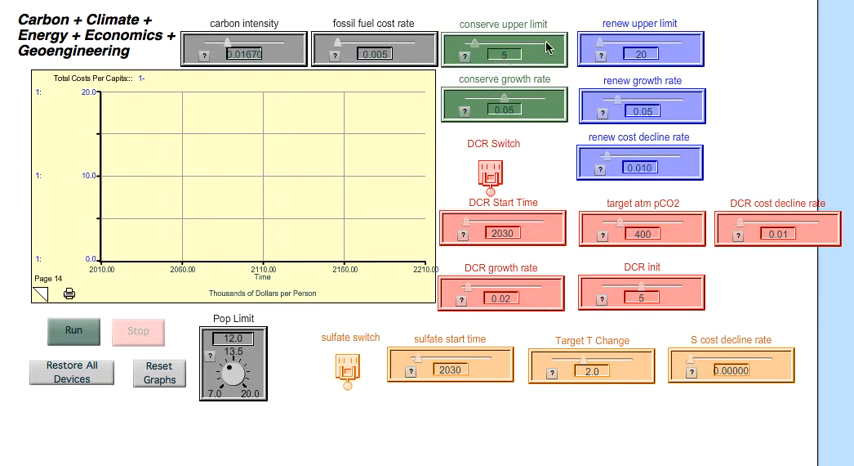
{"action": "mouse_move", "coordinate": [557, 160]}
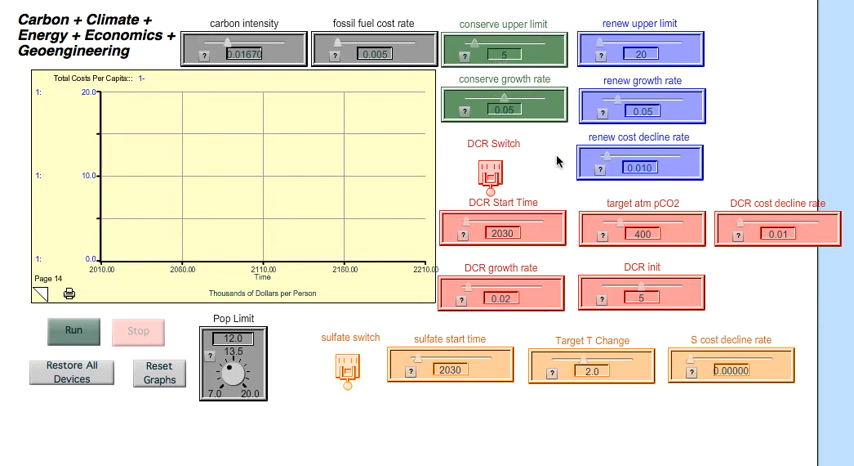